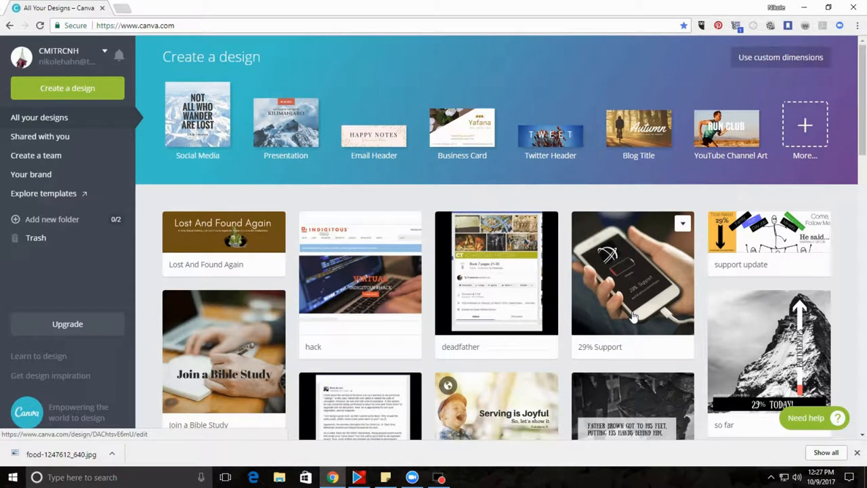
mouse_move(824, 97)
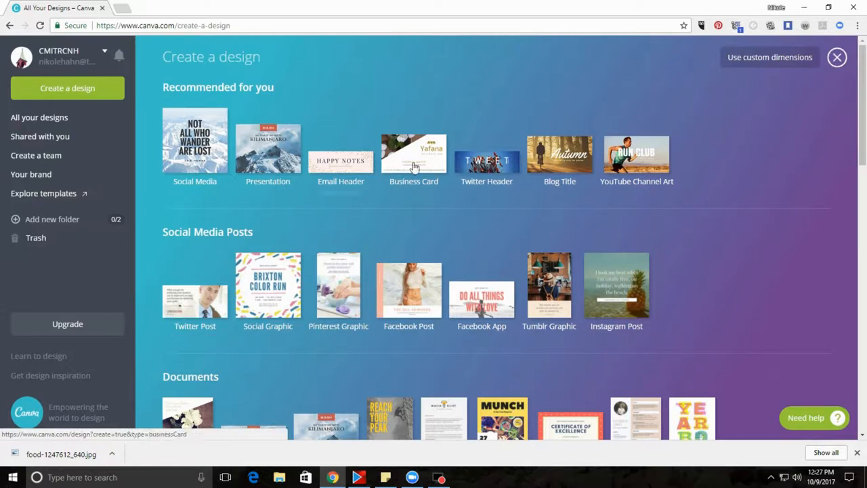
mouse_move(417, 398)
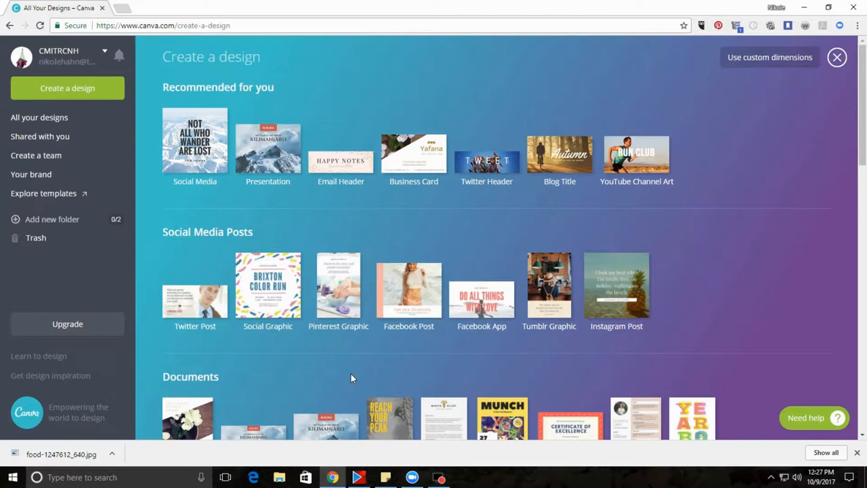
Scroll through the design type catalogue, from social media posts to headers, events and ads.
scroll(down, 3)
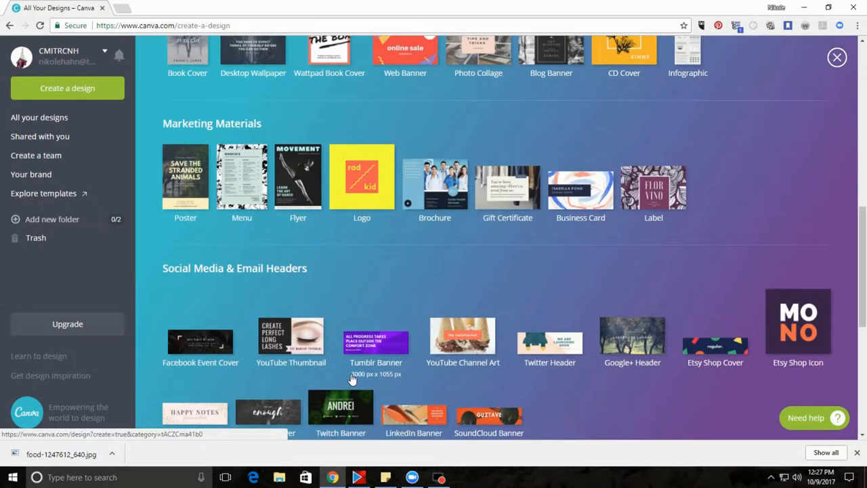
scroll(down, 3)
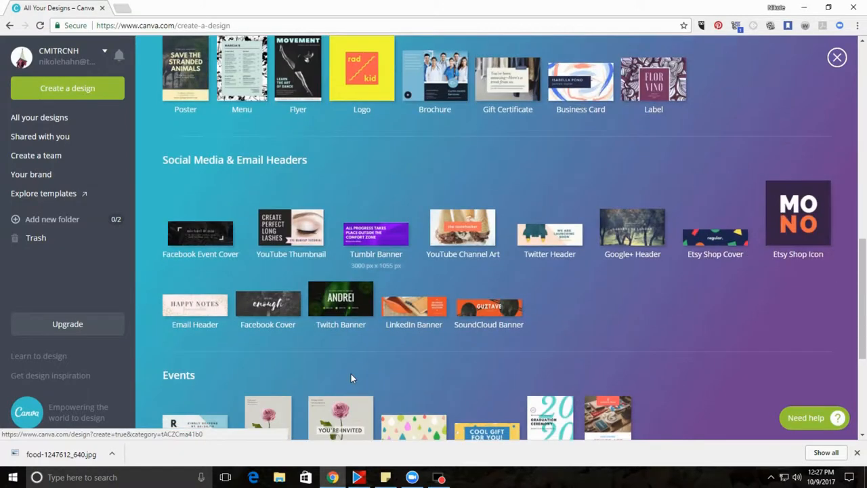
mouse_move(201, 233)
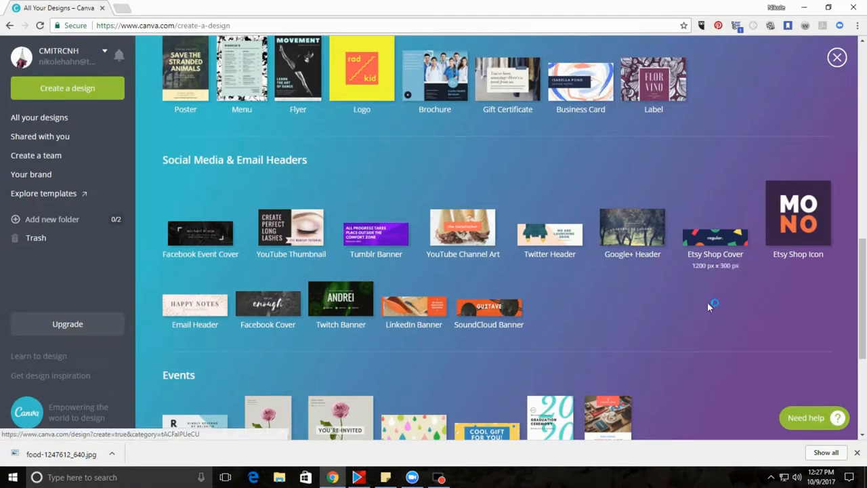
scroll(down, 3)
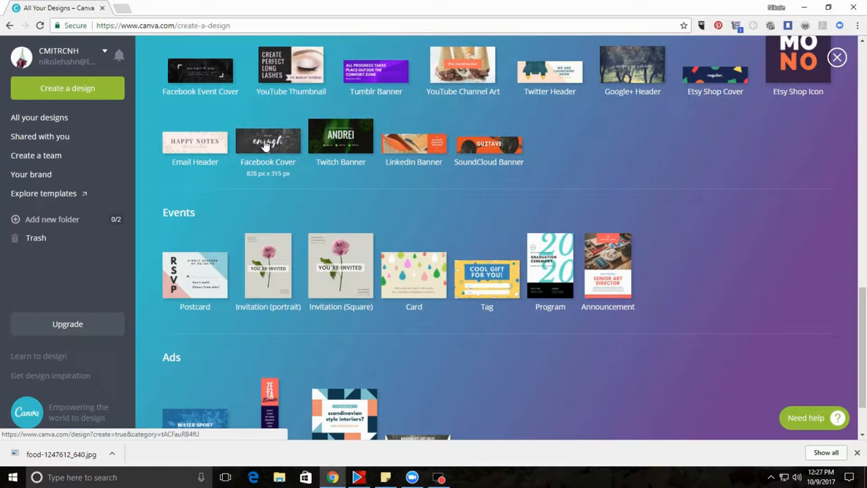
mouse_move(673, 178)
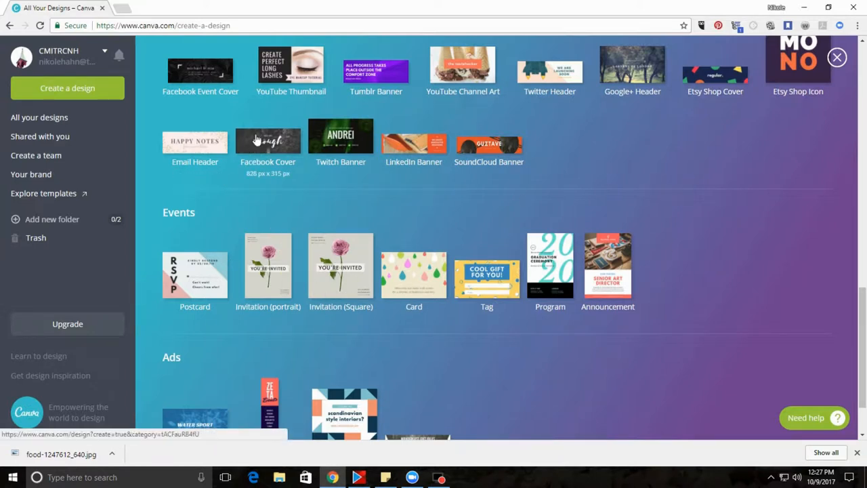
Create a Facebook Cover design and apply the first circular Happy Eid layout.
click(268, 141)
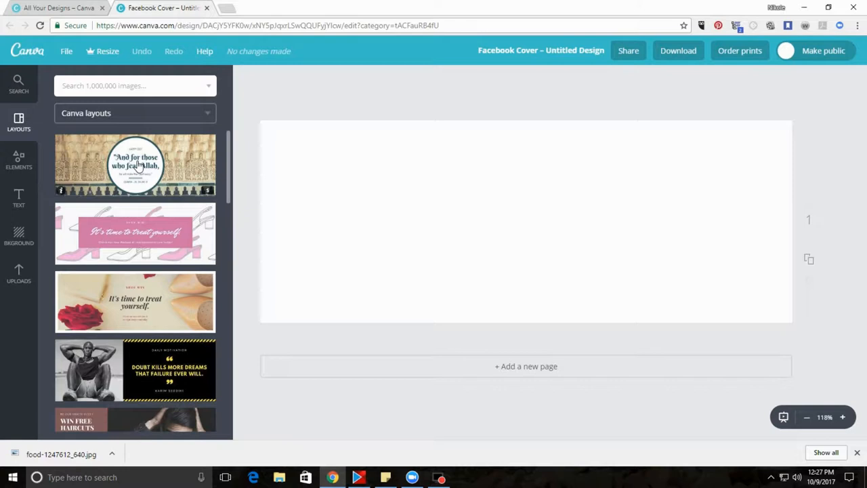
click(134, 165)
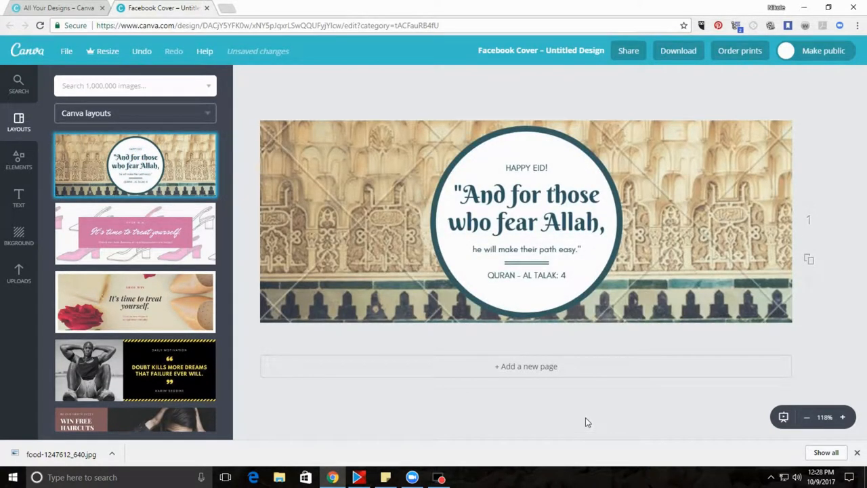
mouse_move(695, 234)
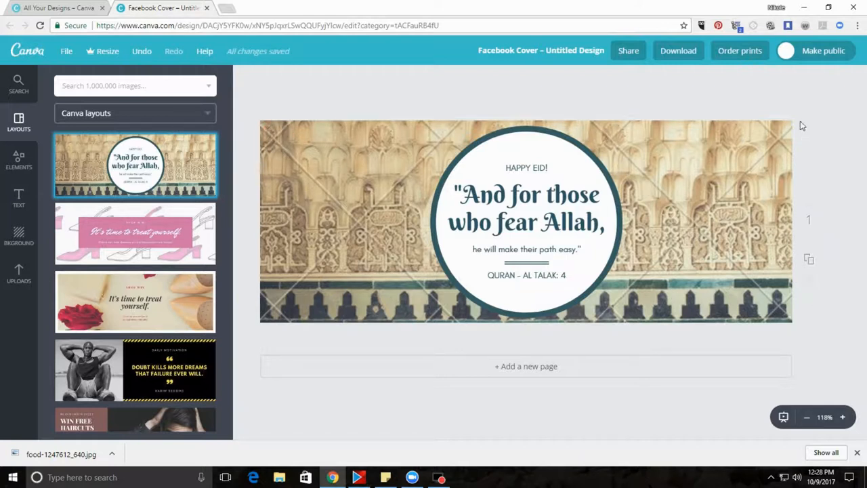
mouse_move(322, 190)
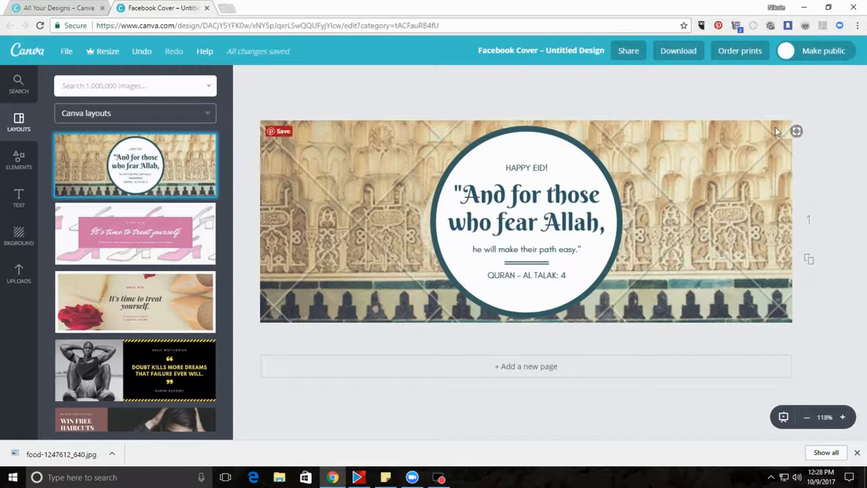
mouse_move(708, 263)
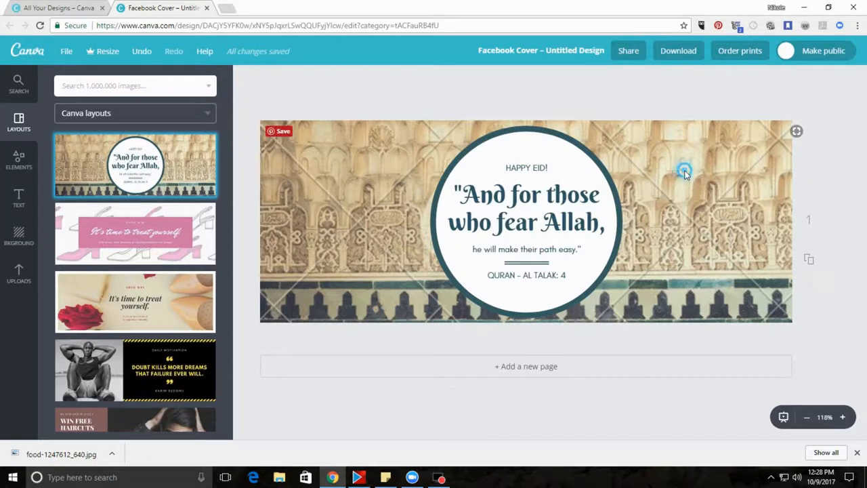
Select the architecture background and swap in the uploaded food-on-table photo.
click(684, 169)
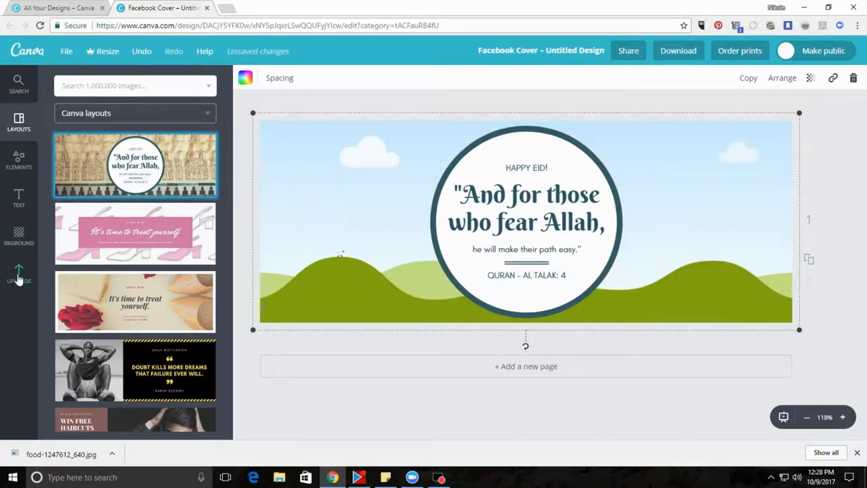
click(19, 271)
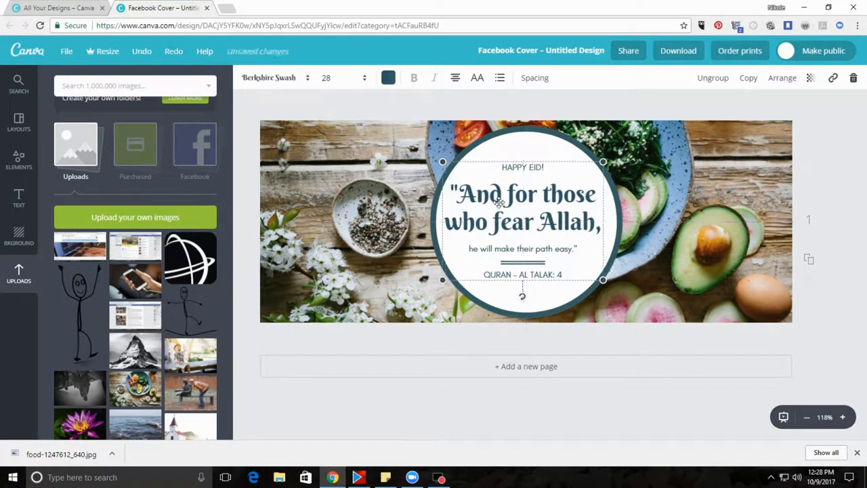
Retype the large circle heading as 'Book Club'.
click(522, 207)
text("P)
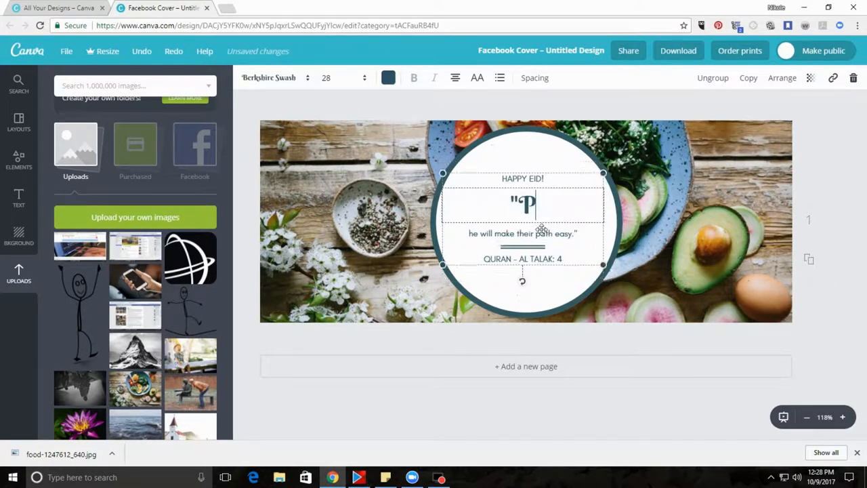
text(arty for)
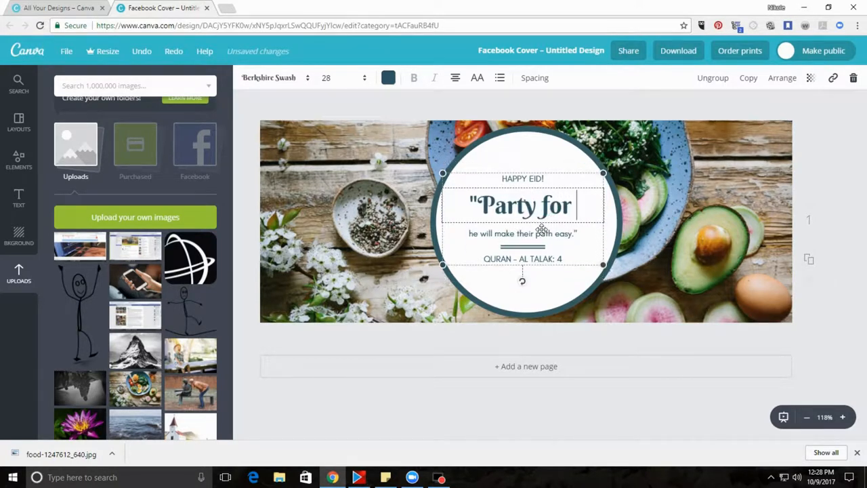
key(ctrl+a)
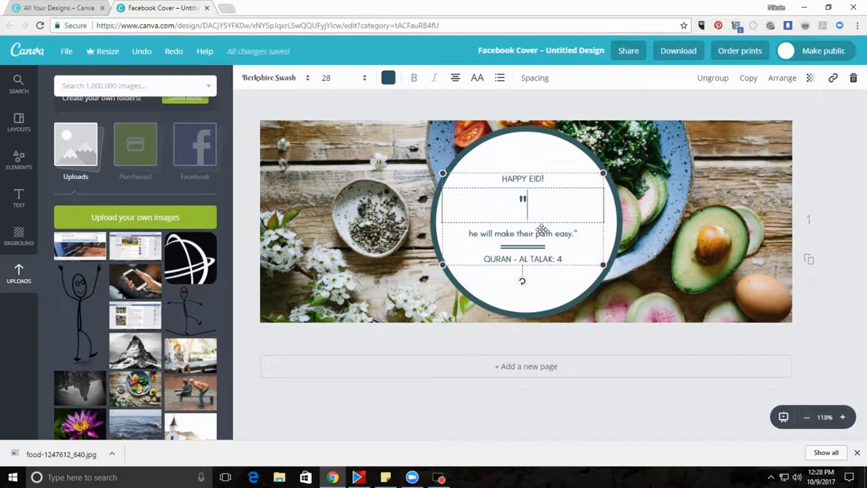
text(Book Club)
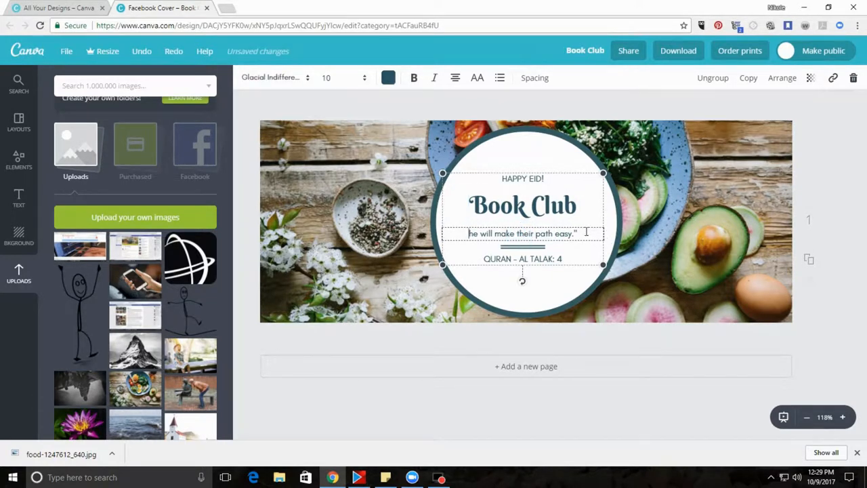
Change the lines below to 'Meet us at Starbucks' and '1234 STOCKWORTH STREET'.
triple_click(522, 233)
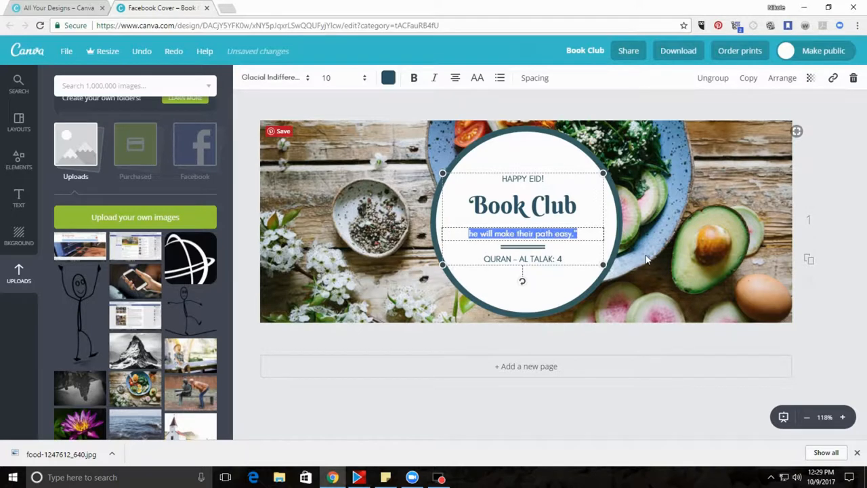
text(Meet us)
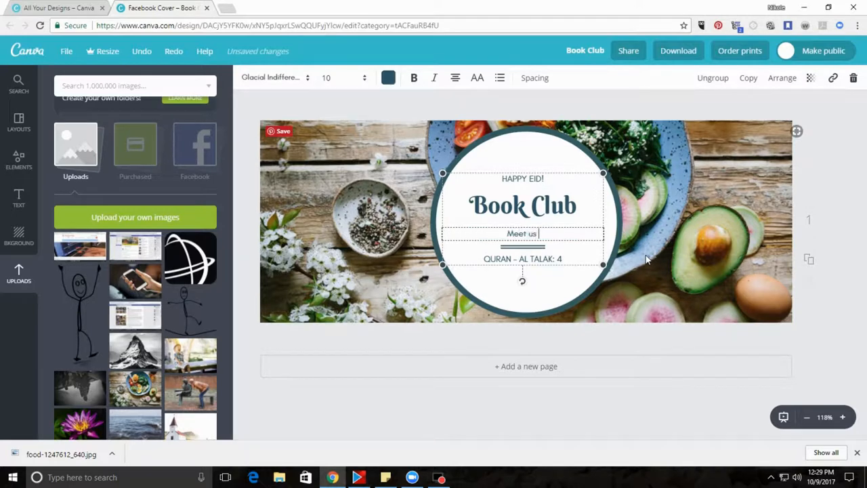
text(at)
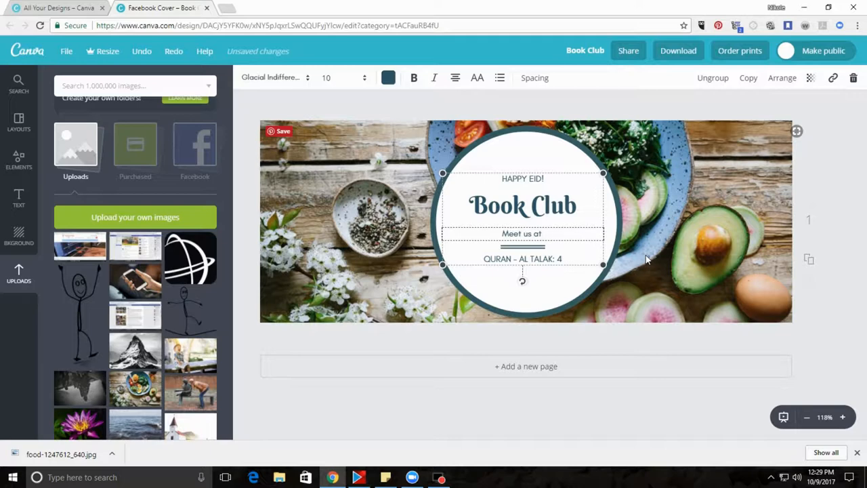
text(Starbucks)
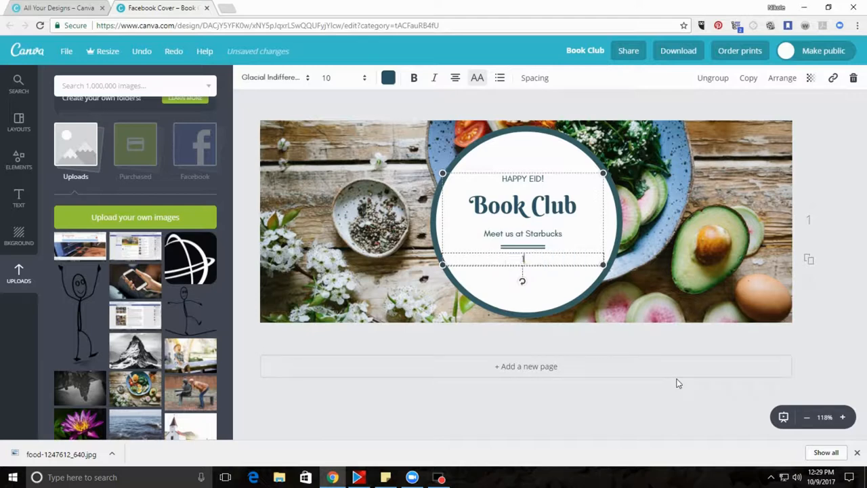
text(1234 STE)
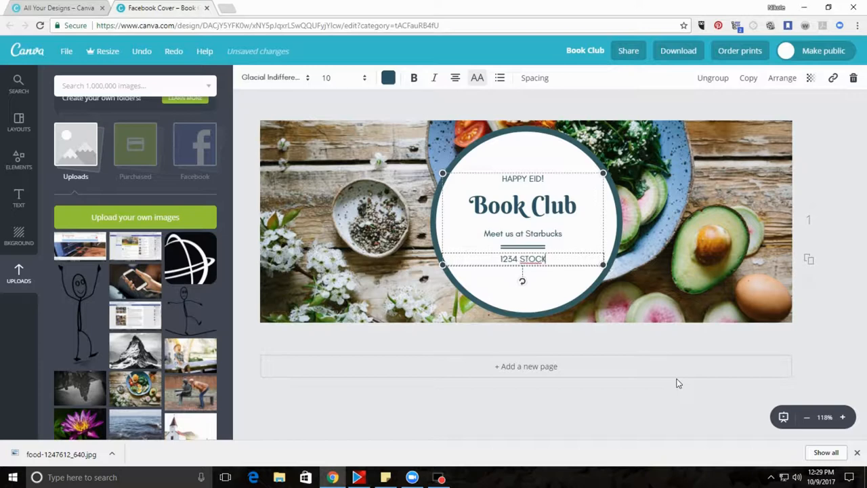
text(WORTH STREET)
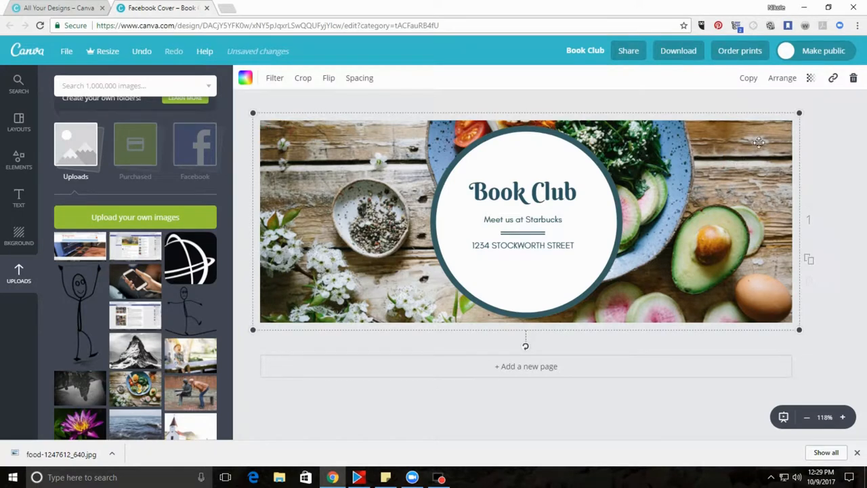
Set the food background photo's transparency to about 34.
click(809, 77)
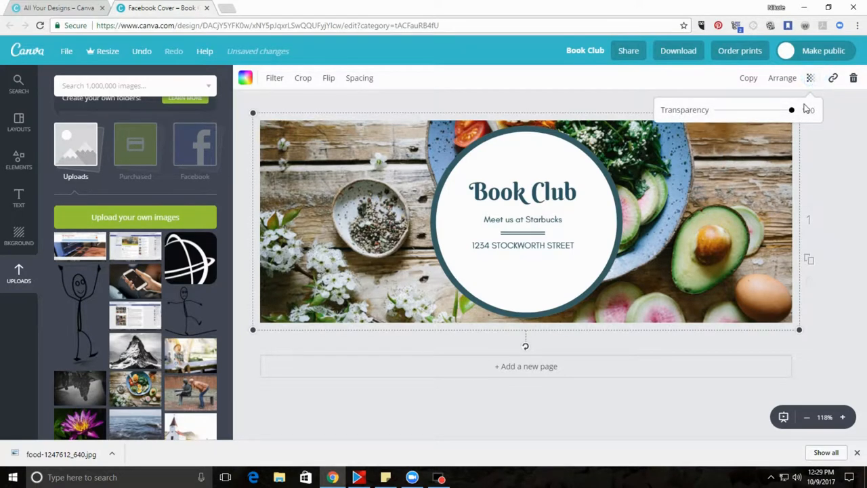
drag(792, 109, 750, 110)
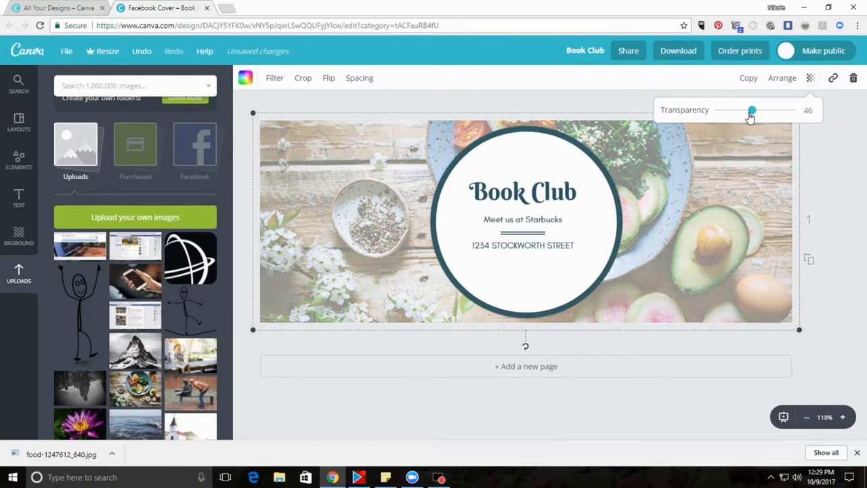
drag(751, 110, 742, 110)
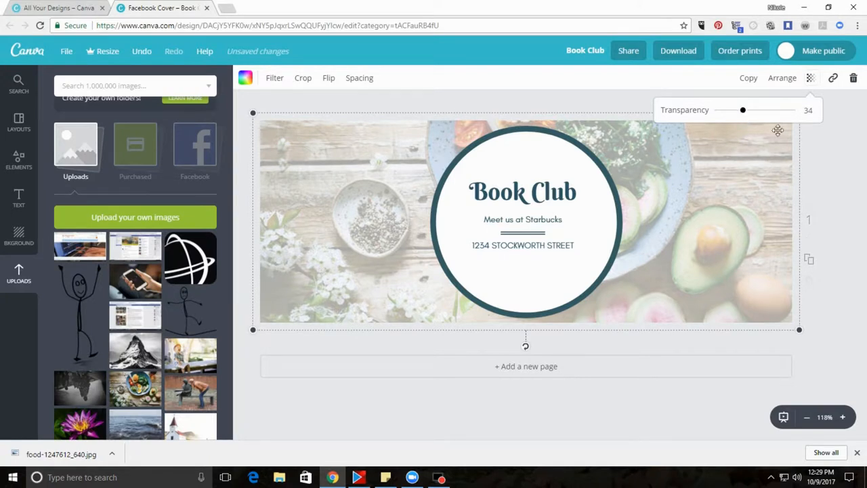
click(810, 78)
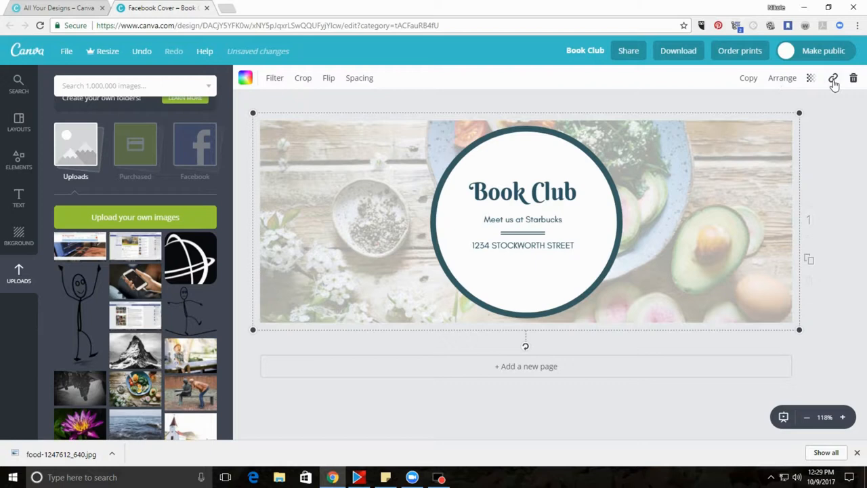
click(833, 78)
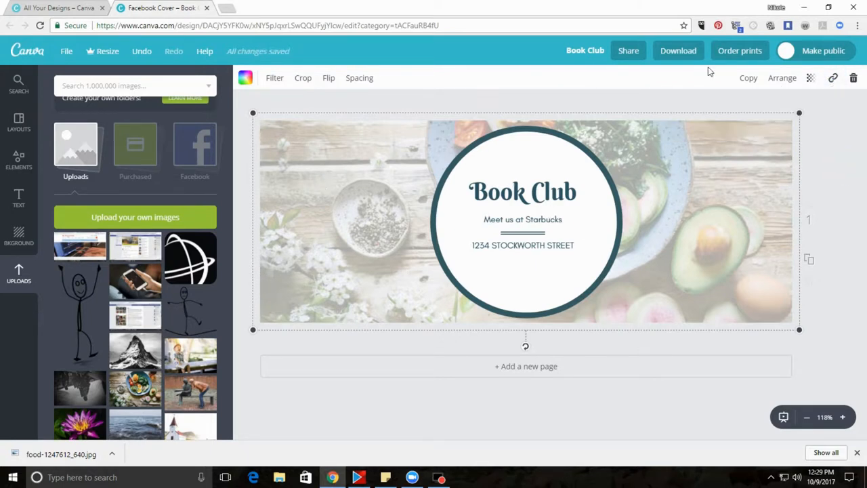
mouse_move(853, 78)
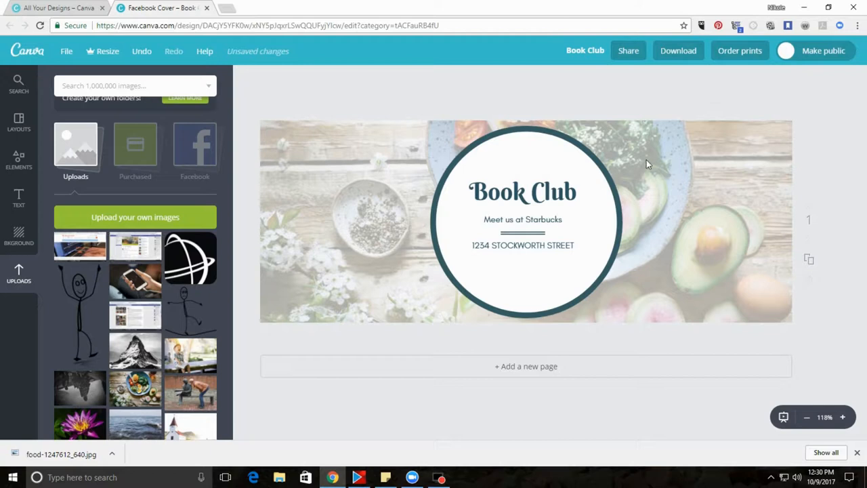
Make the cover background pale yellow and fill the circle with orange.
click(525, 221)
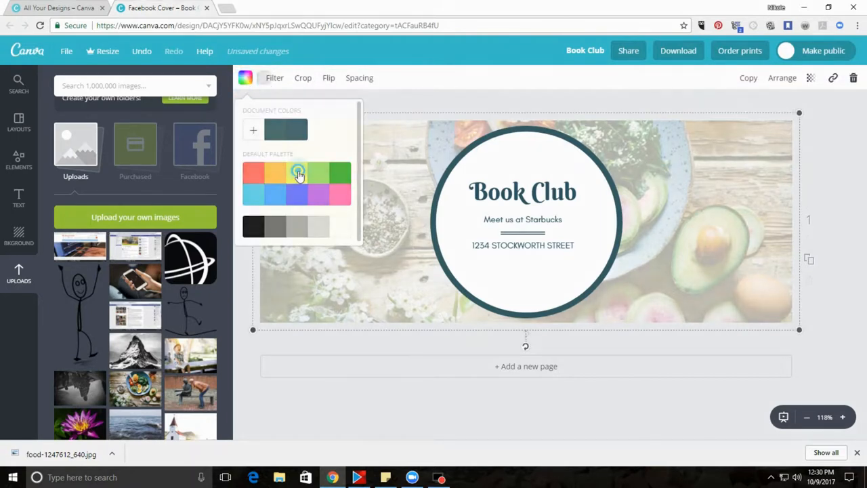
click(298, 171)
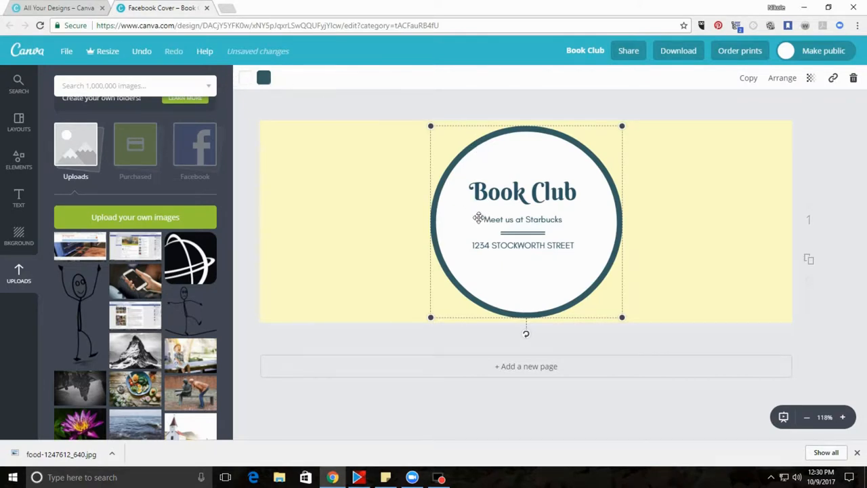
click(263, 77)
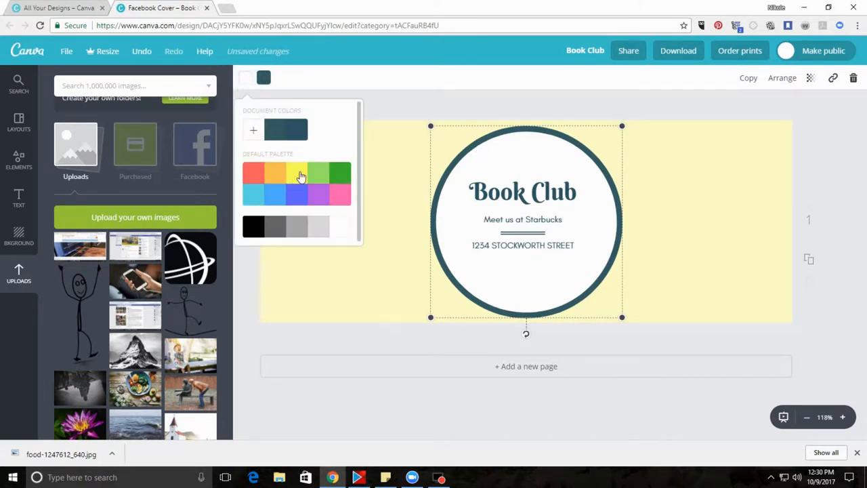
click(276, 171)
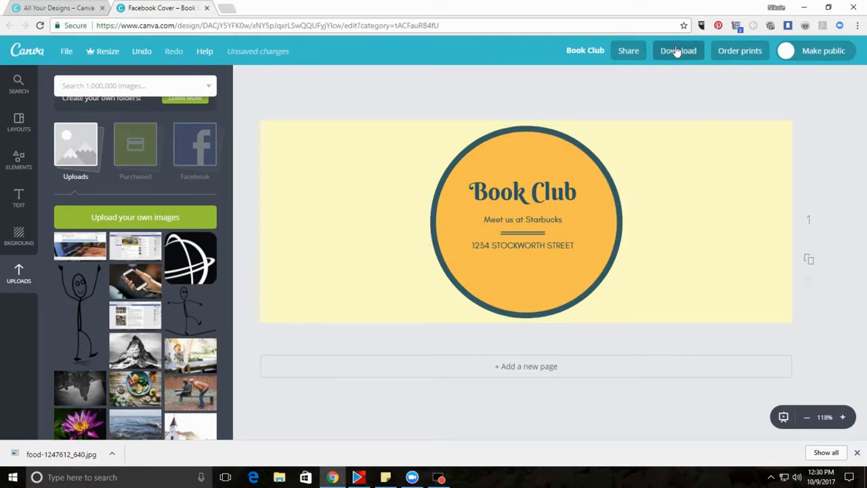
Download the Book Club cover with file type PNG (Recommended).
click(678, 51)
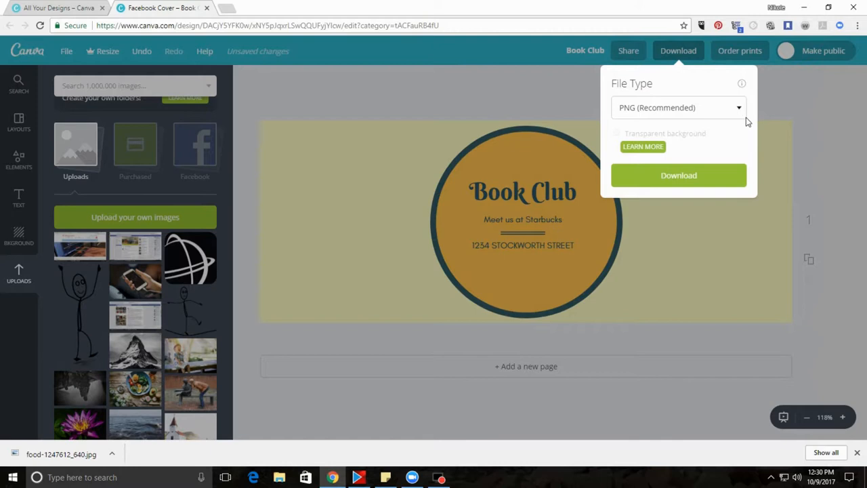
click(677, 107)
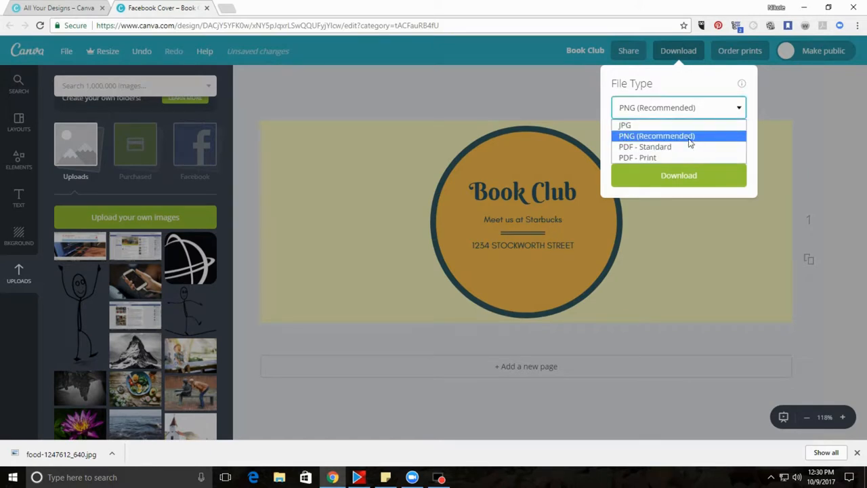
mouse_move(681, 136)
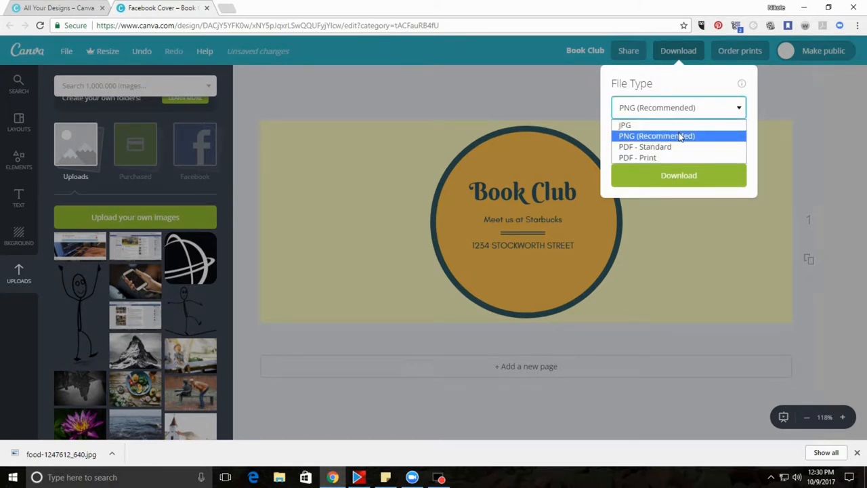
mouse_move(677, 147)
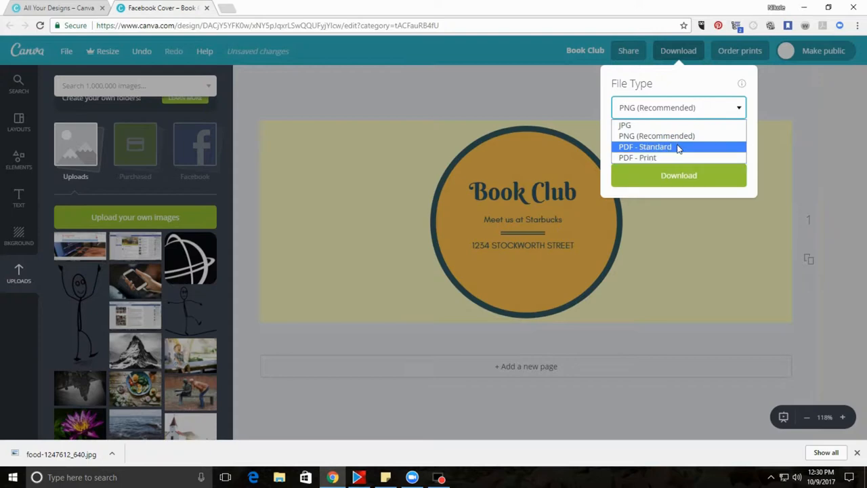
click(657, 136)
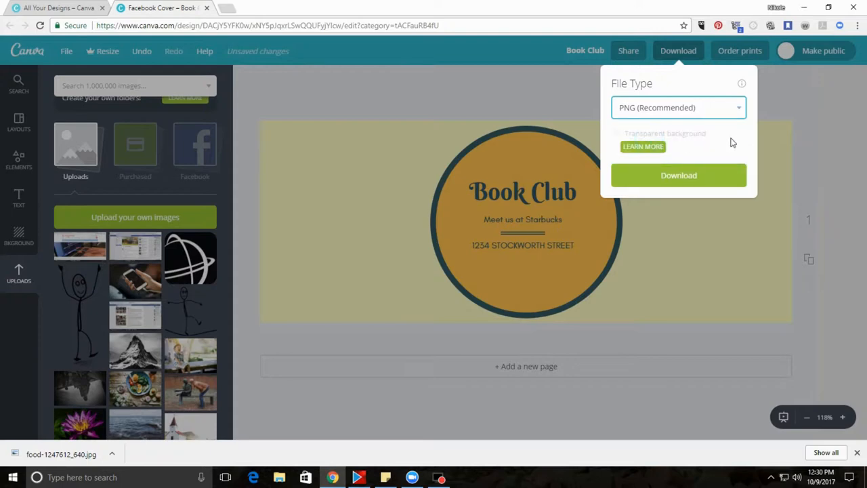
click(678, 175)
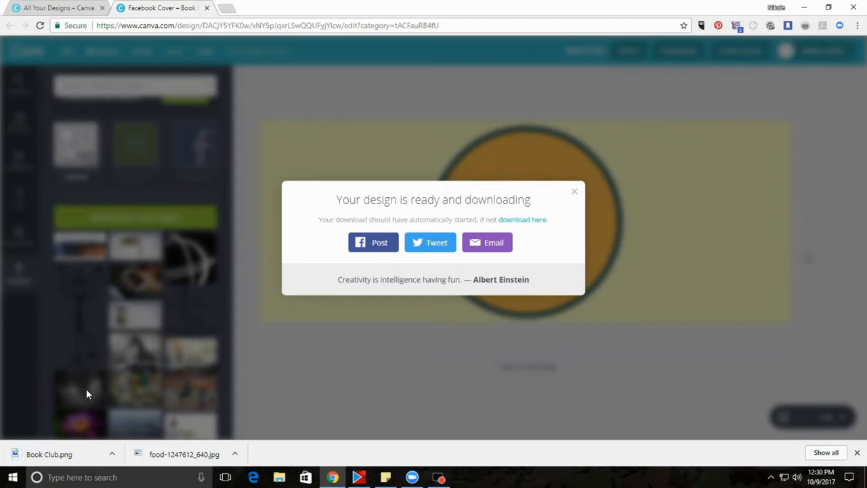
click(113, 454)
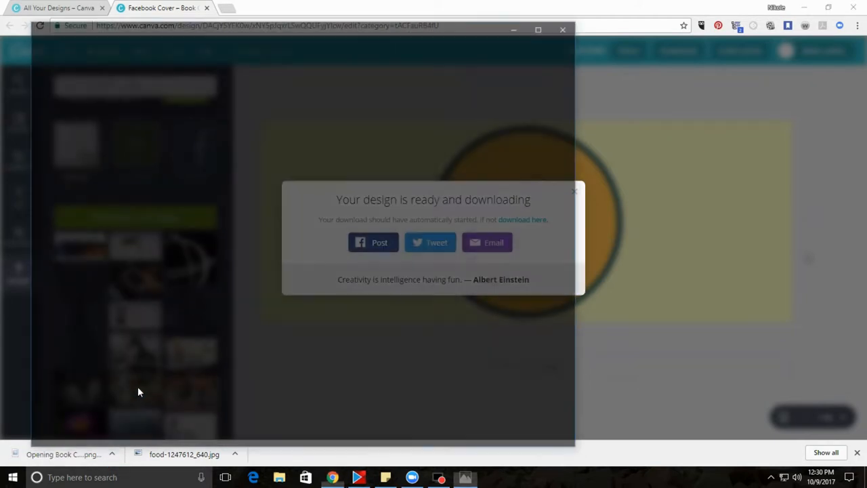
click(64, 454)
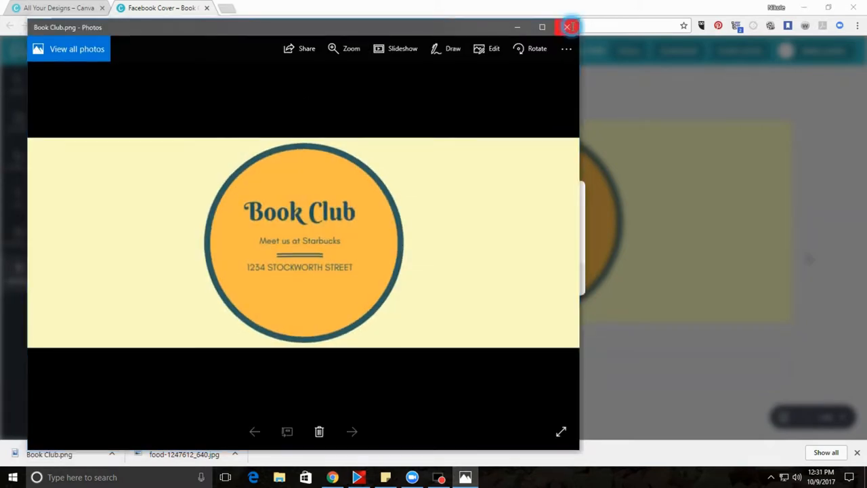
click(568, 27)
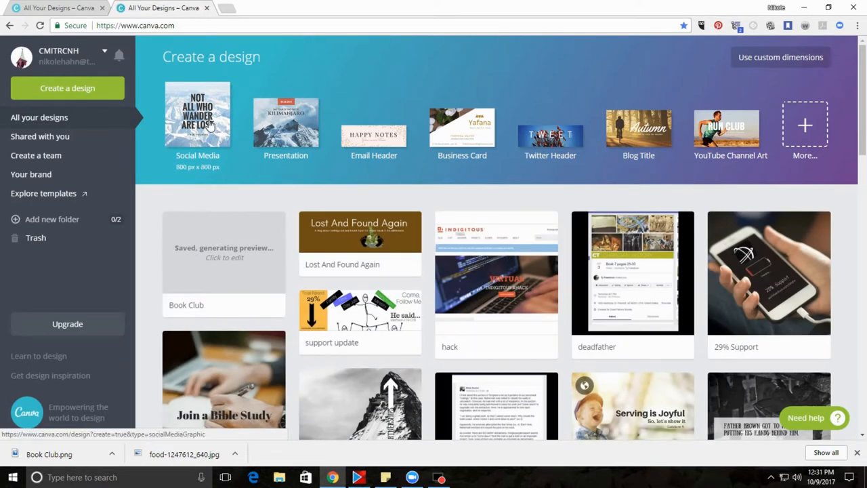
Create a Social Media design, close the old tab, set a black background and add a heading.
click(197, 122)
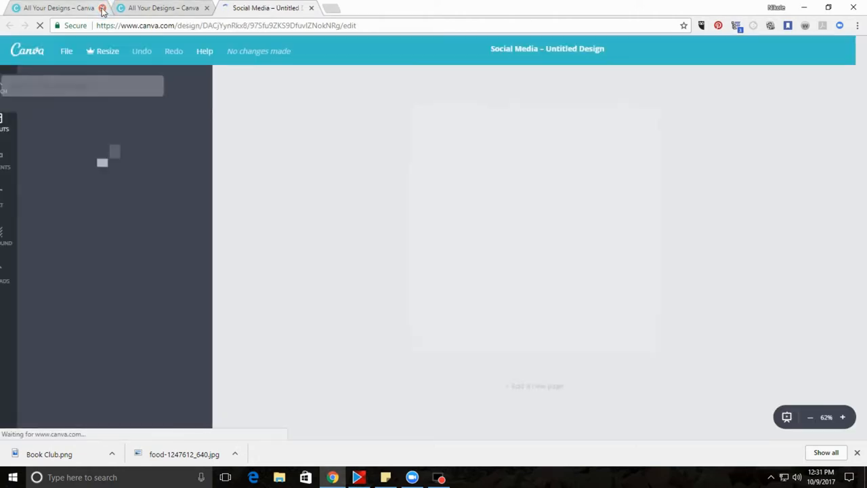
click(102, 8)
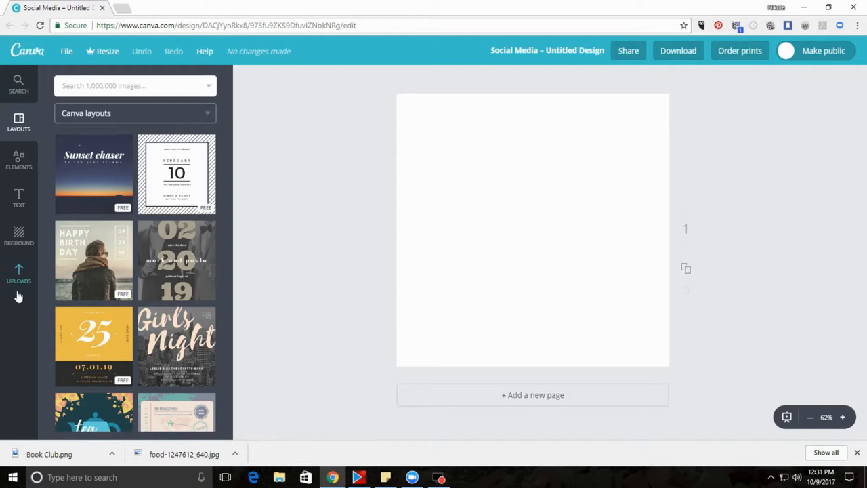
mouse_move(18, 237)
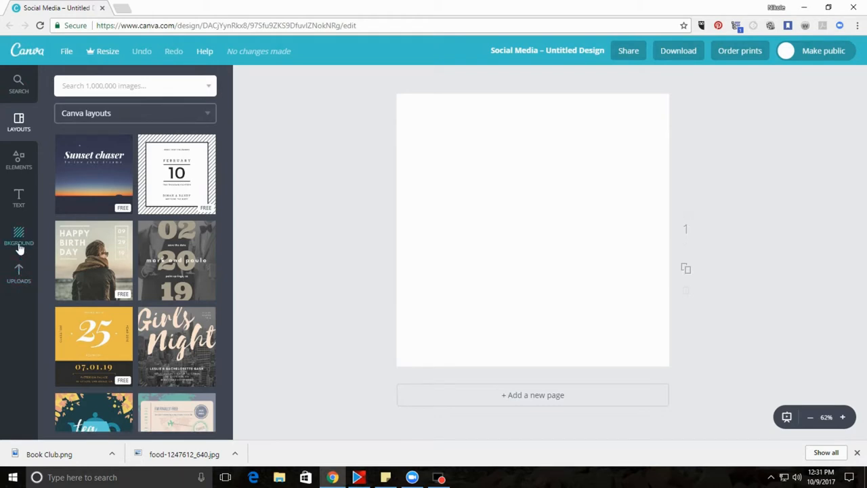
click(18, 237)
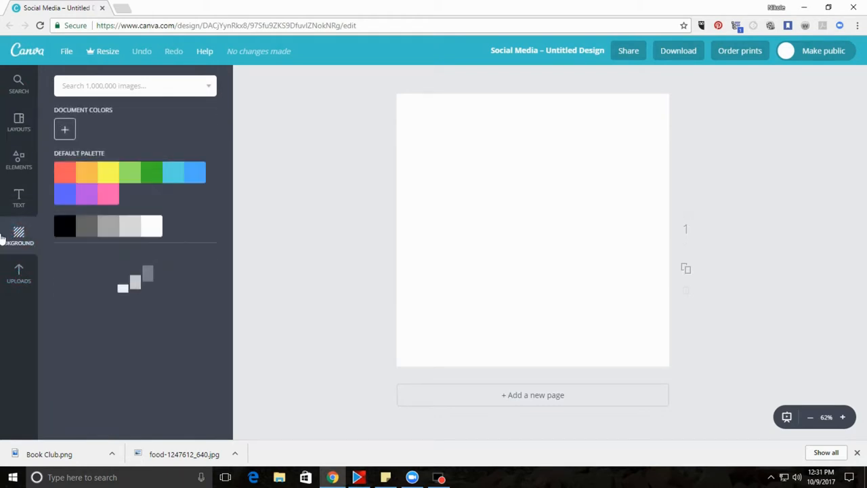
click(64, 225)
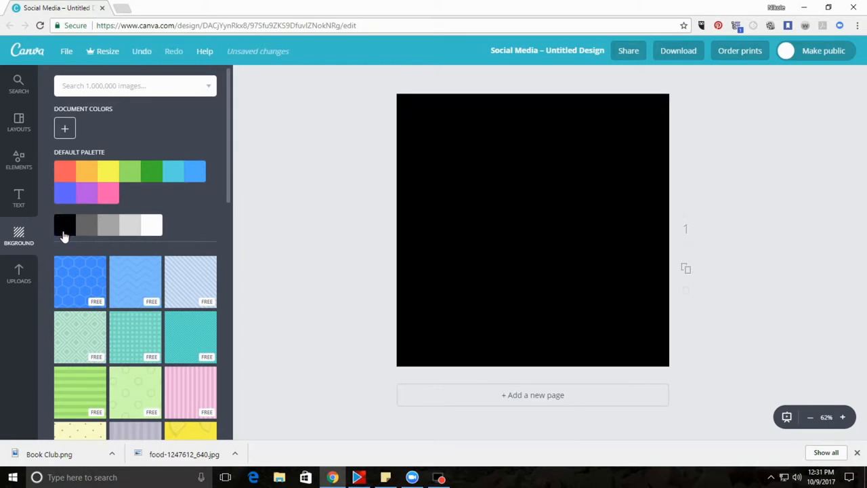
click(18, 198)
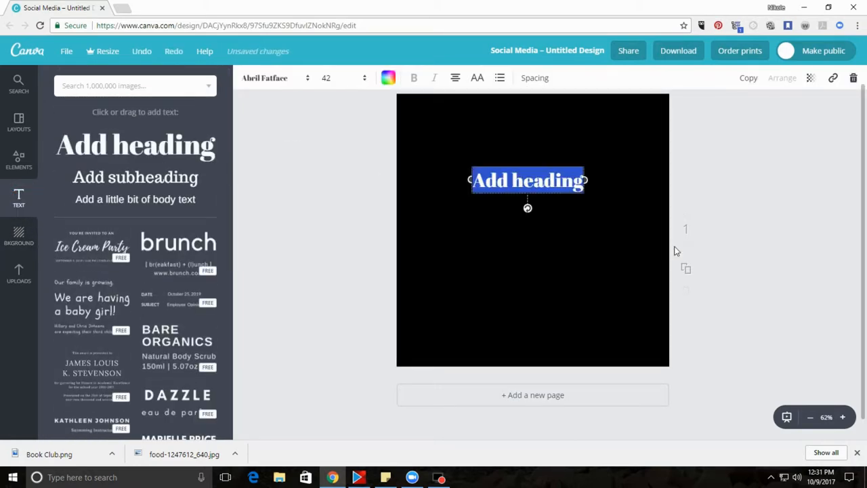
Type 'Big' into the heading and set its font to Aileron Heavy.
text(B)
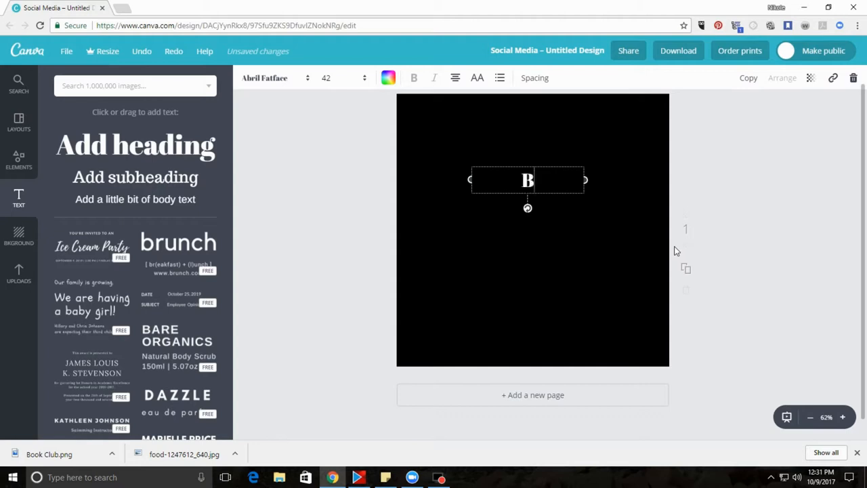
text(ig Heading)
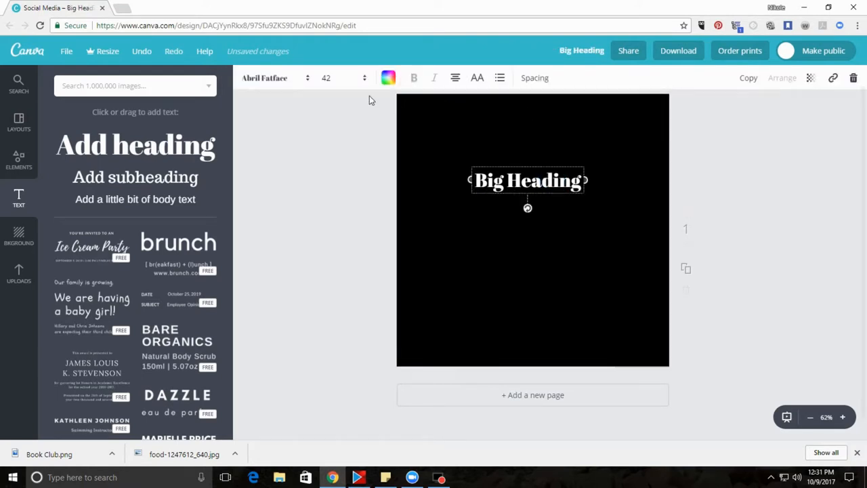
click(278, 164)
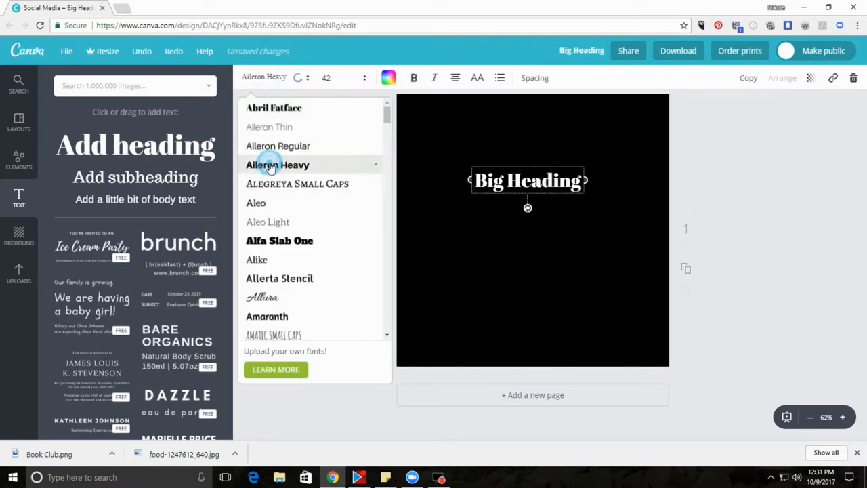
click(277, 164)
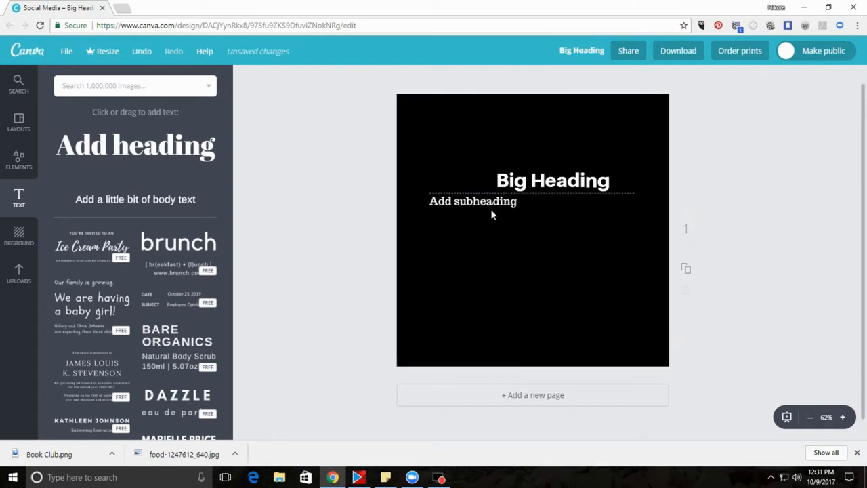
Set the subheading font to Droid Serif.
click(473, 200)
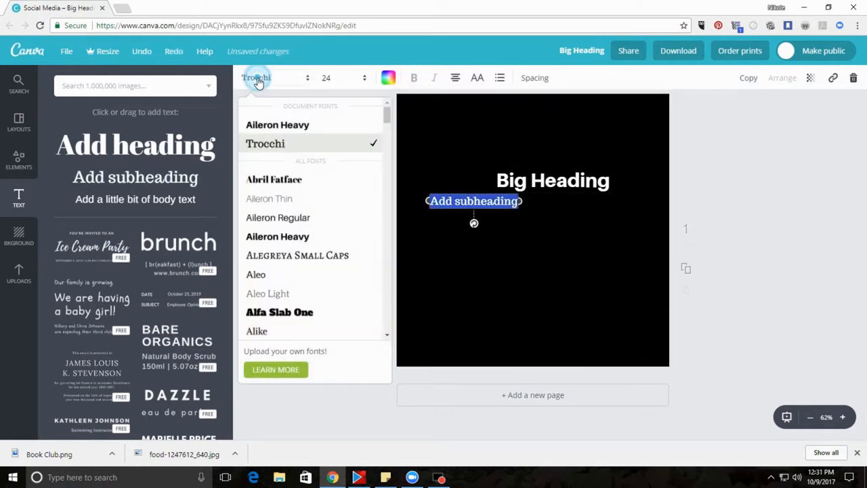
scroll(down, 3)
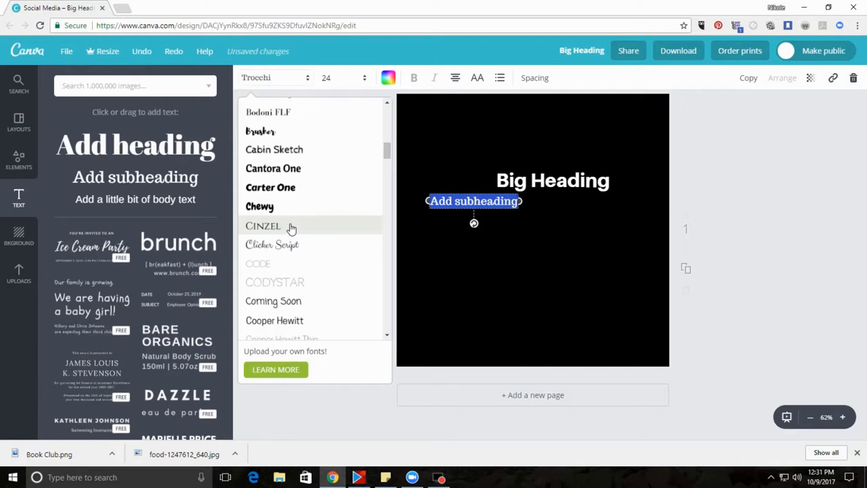
scroll(down, 3)
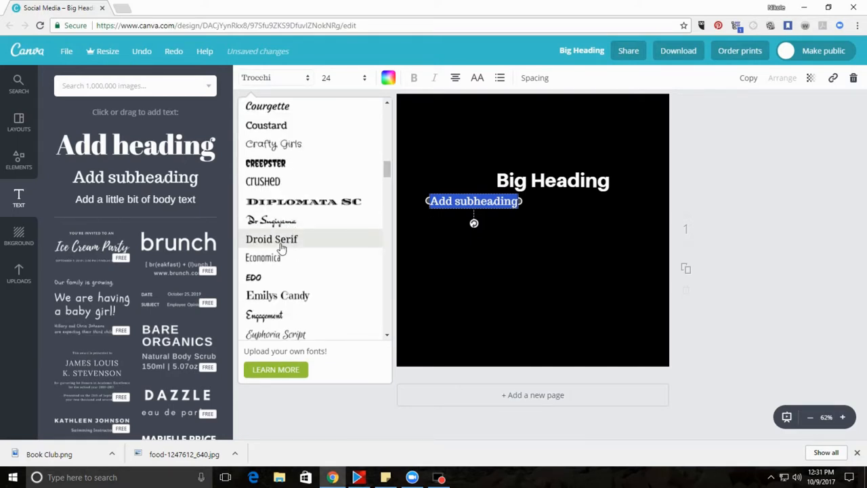
mouse_move(271, 239)
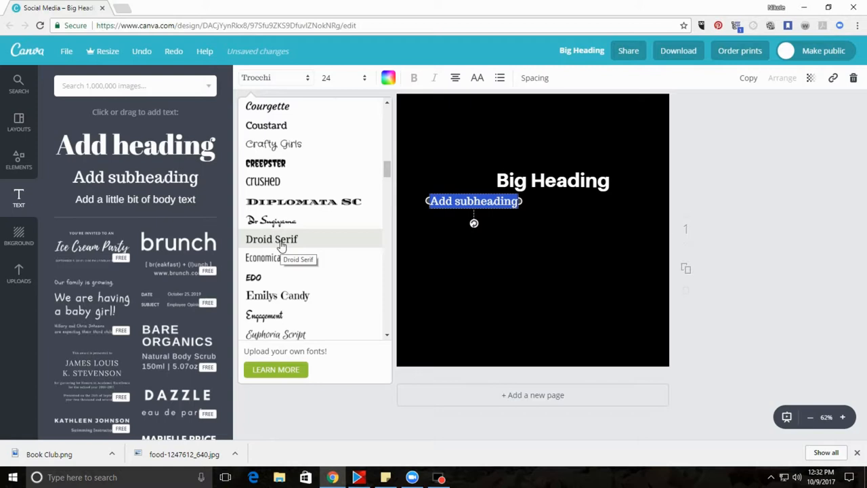
click(271, 238)
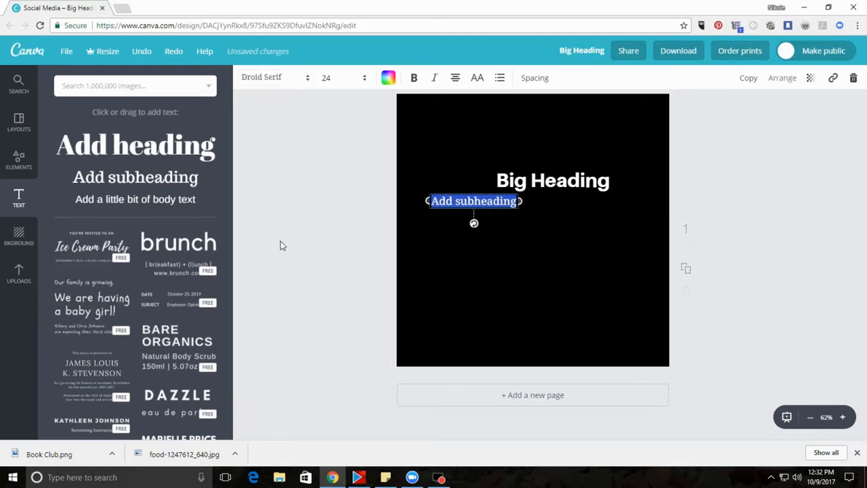
click(768, 197)
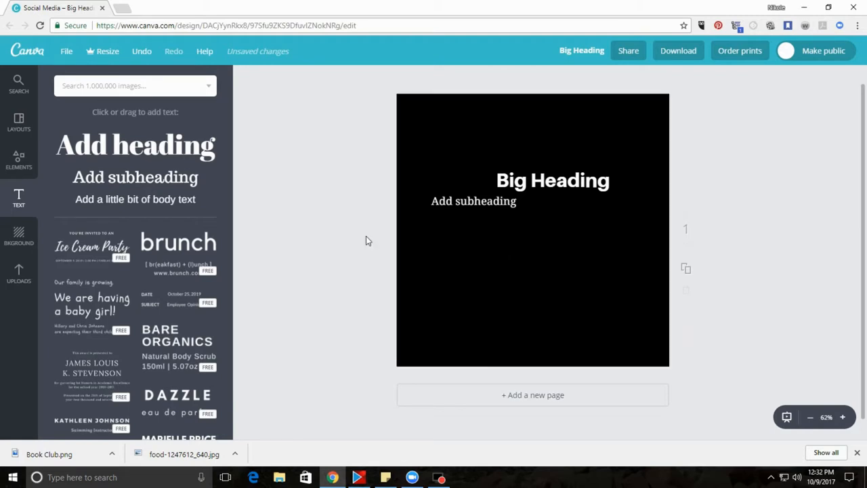
Move the subheading under Big Heading and drag a white square outline from Shapes onto the page.
click(493, 203)
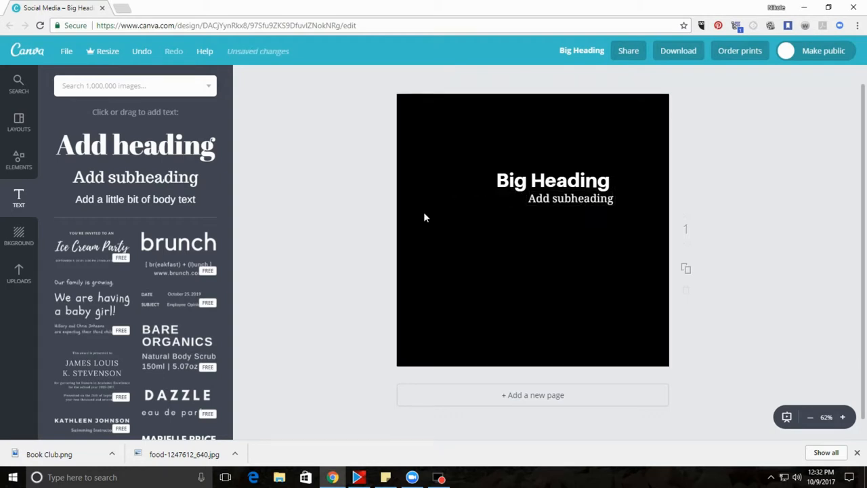
click(19, 159)
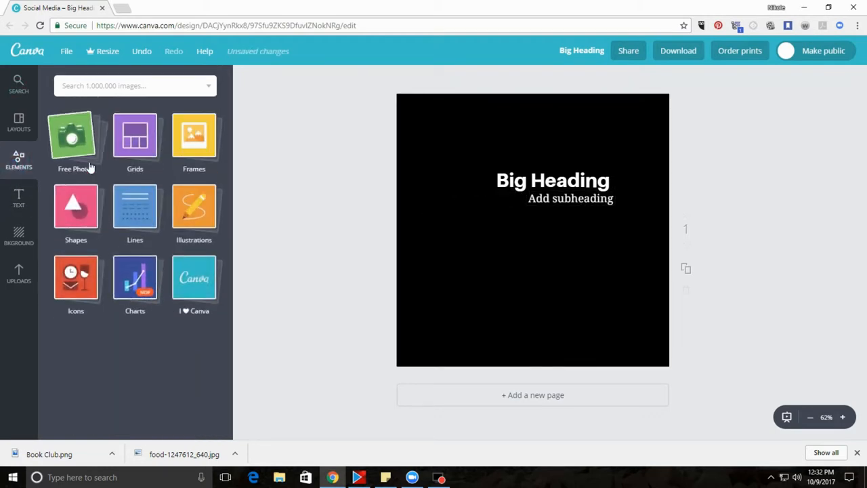
click(76, 139)
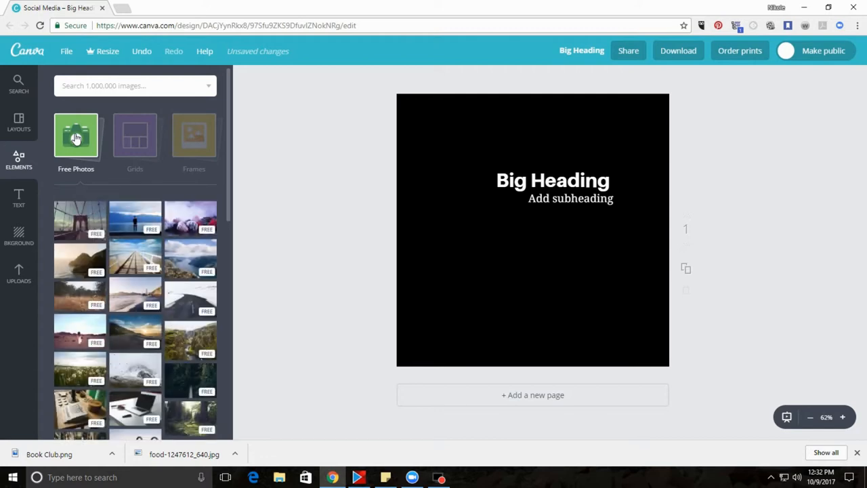
click(135, 135)
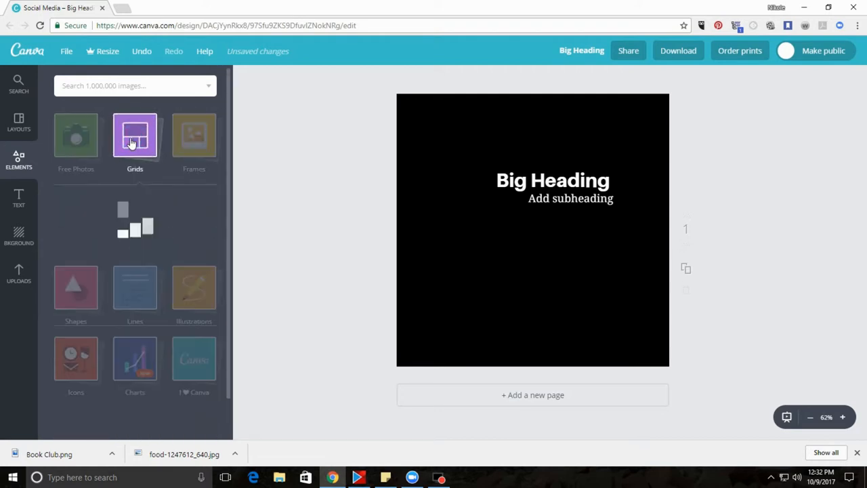
click(134, 136)
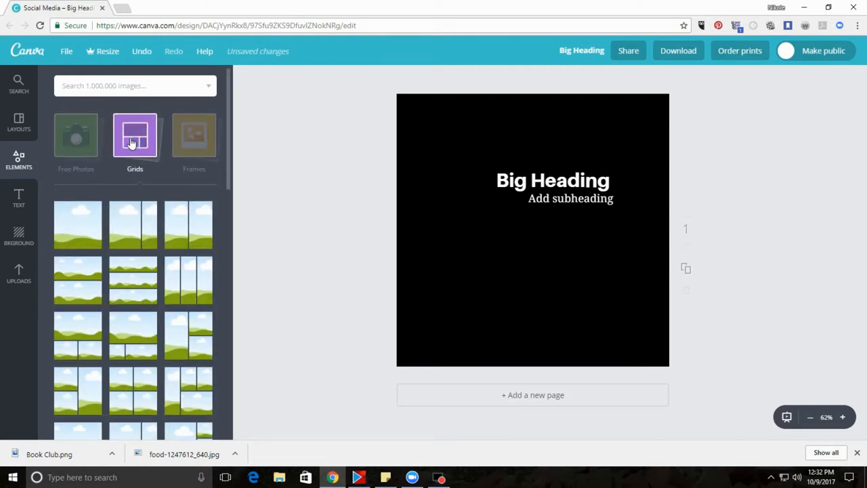
click(195, 135)
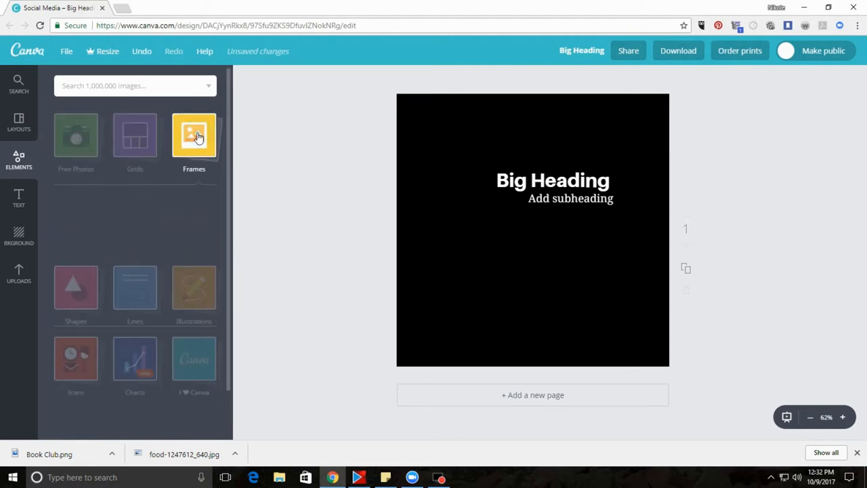
click(193, 135)
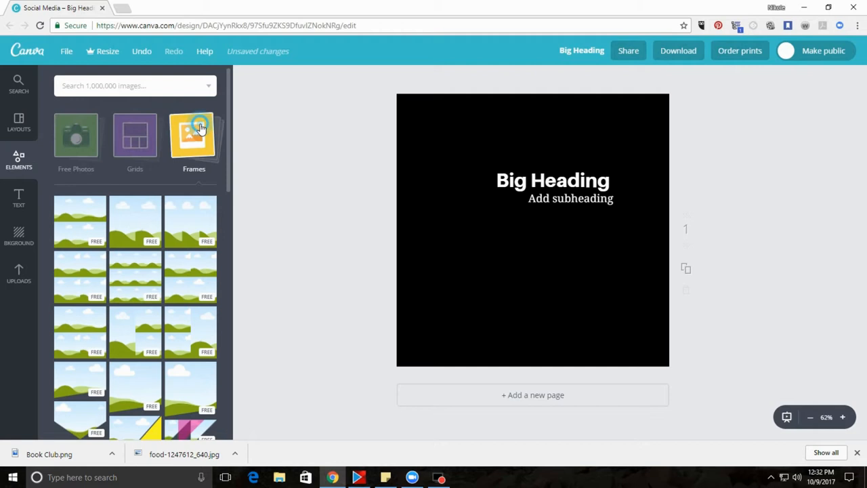
click(194, 134)
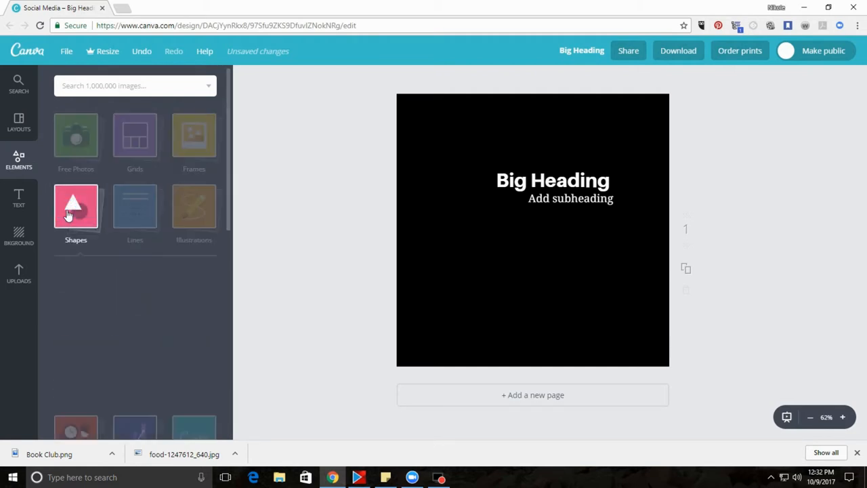
click(76, 206)
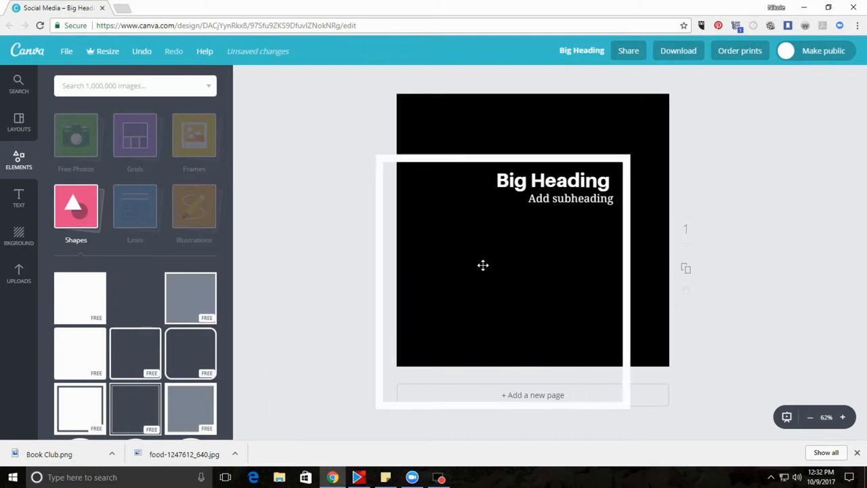
drag(483, 264, 508, 219)
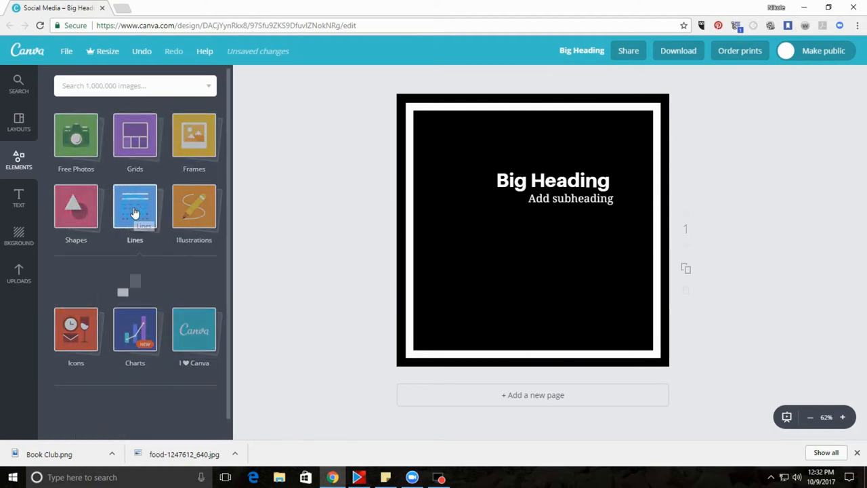
Add an orange dotted line under Big Heading and shift the subheading left beneath it.
click(135, 206)
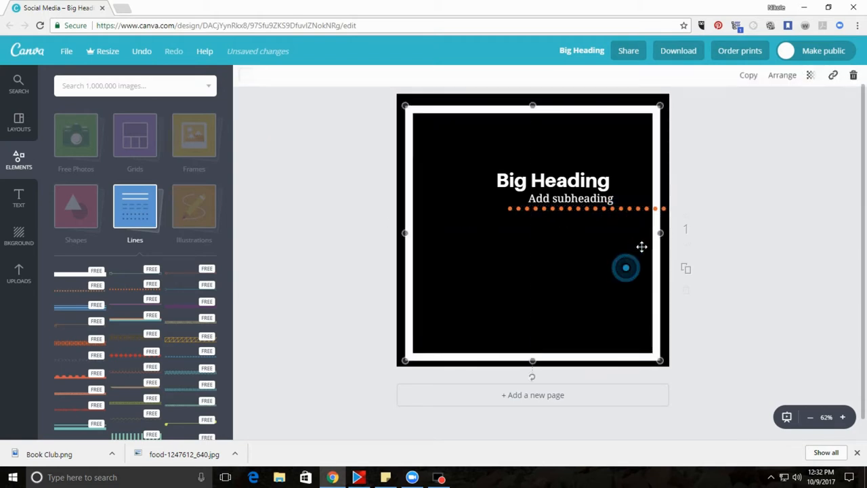
click(781, 78)
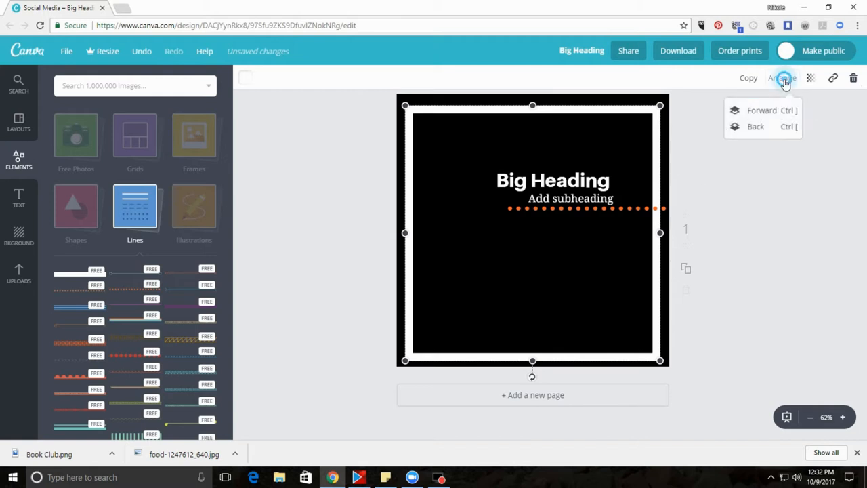
mouse_move(732, 210)
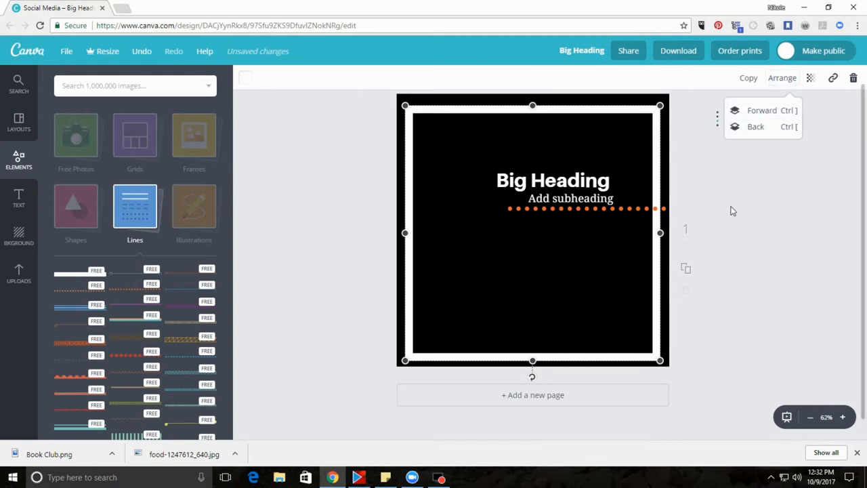
mouse_move(756, 126)
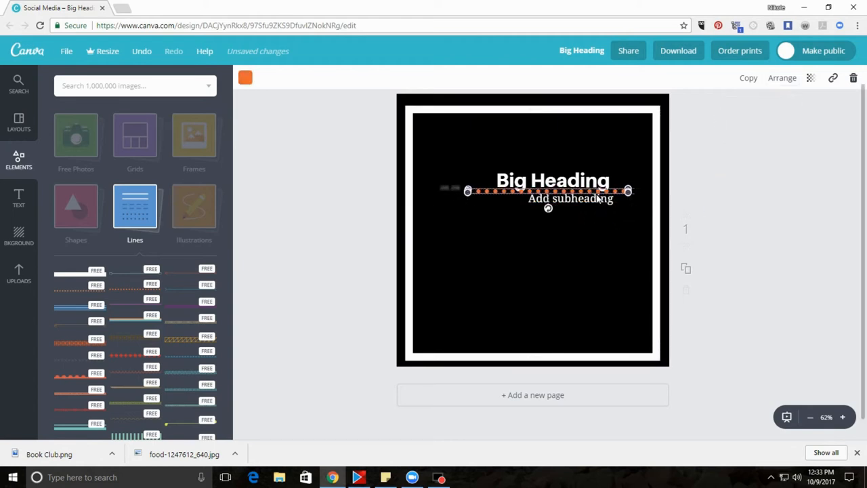
drag(547, 190, 546, 199)
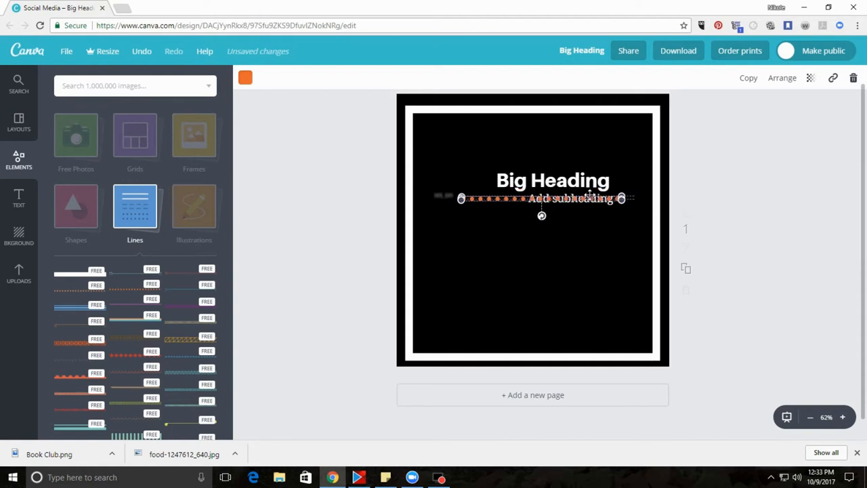
drag(542, 198, 522, 191)
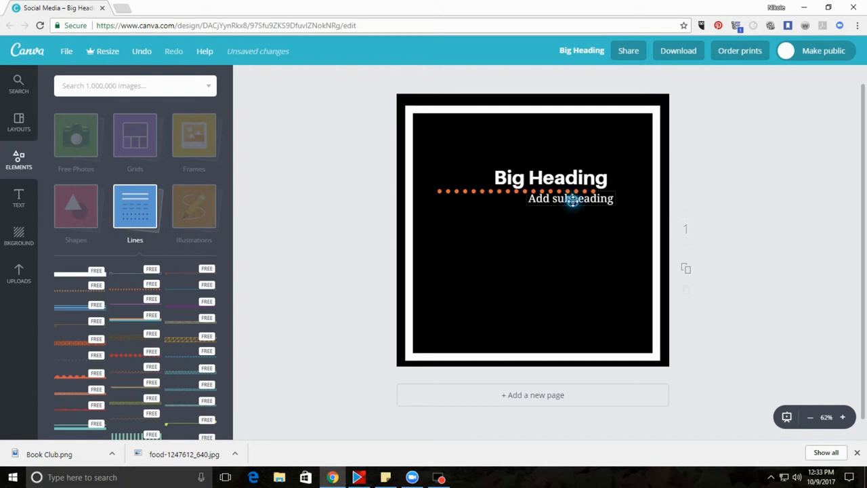
drag(570, 198, 476, 201)
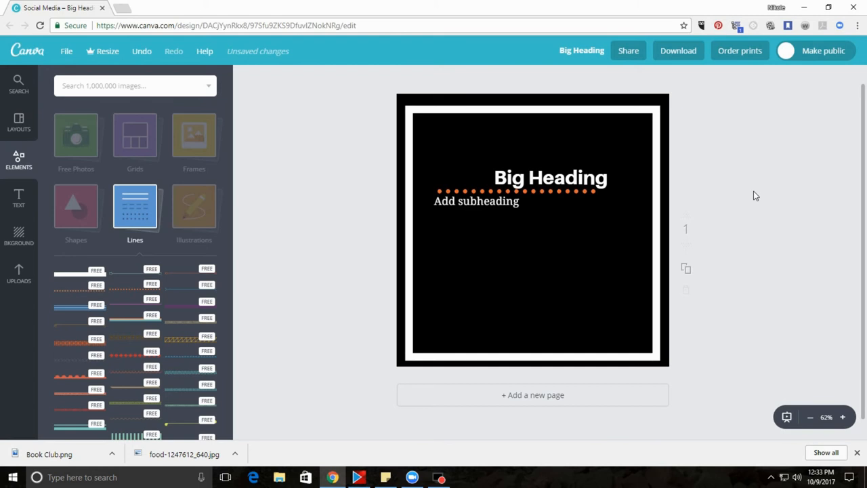
mouse_move(175, 207)
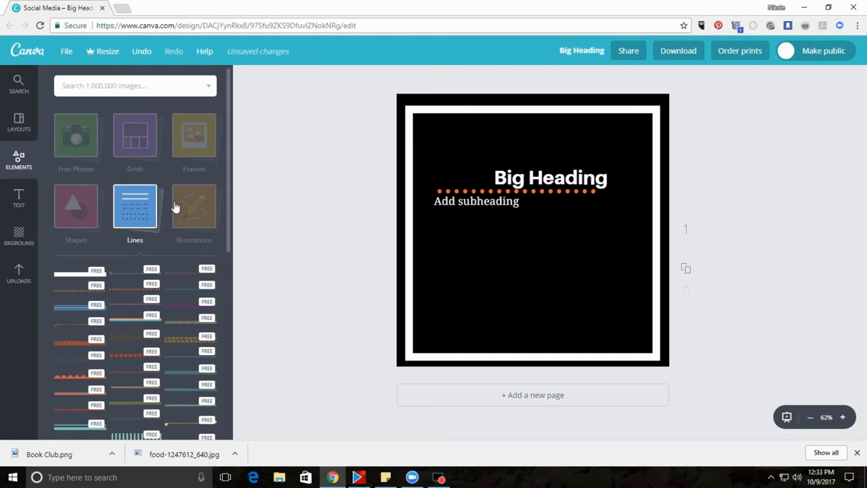
Show the Illustrations collection (backpack, binoculars, compass) in the Elements panel.
click(194, 206)
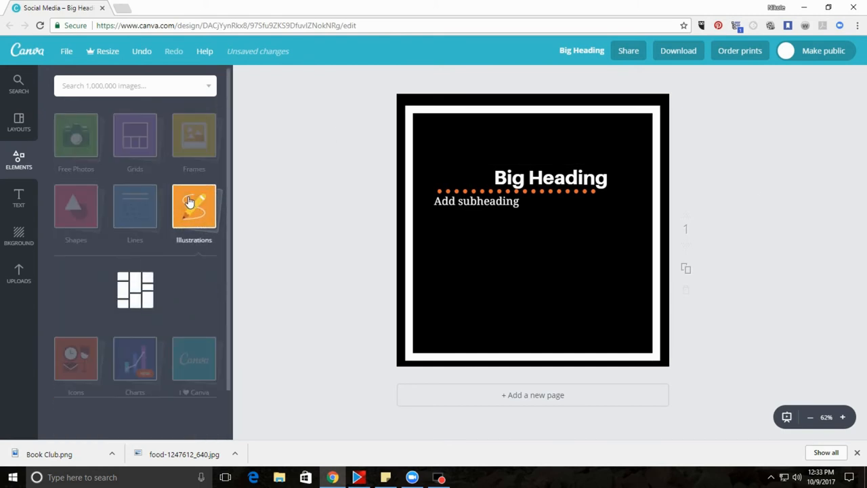
click(194, 207)
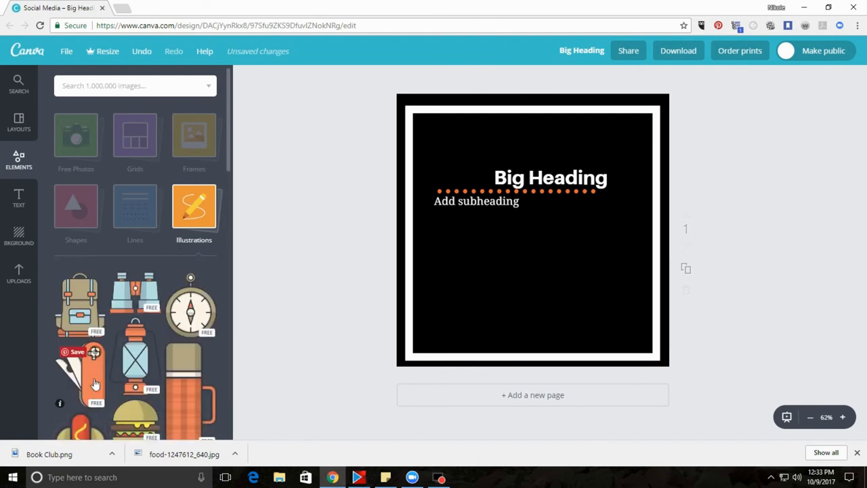